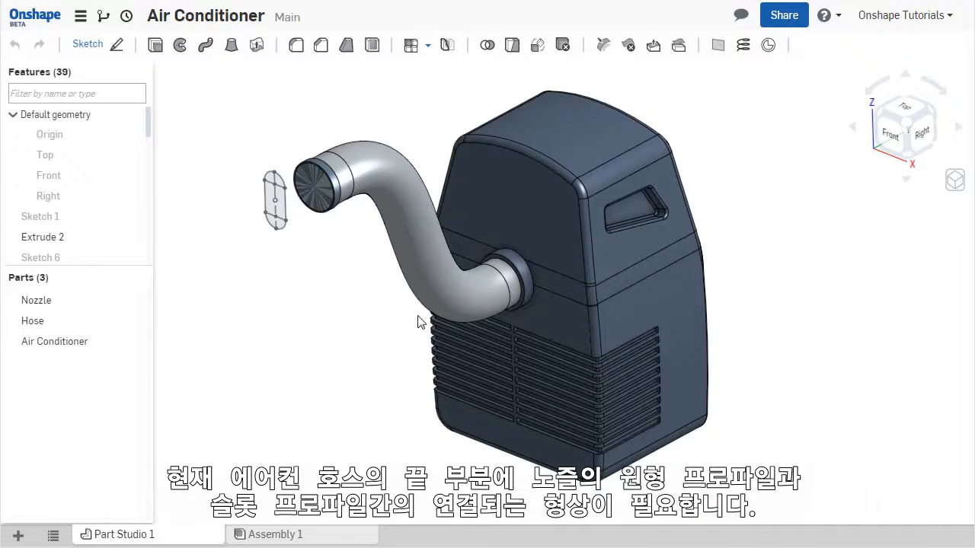
# Step: Zoom in on the hose end and slot sketch, and find the Loft tool's tooltip
pyautogui.click(365, 176)
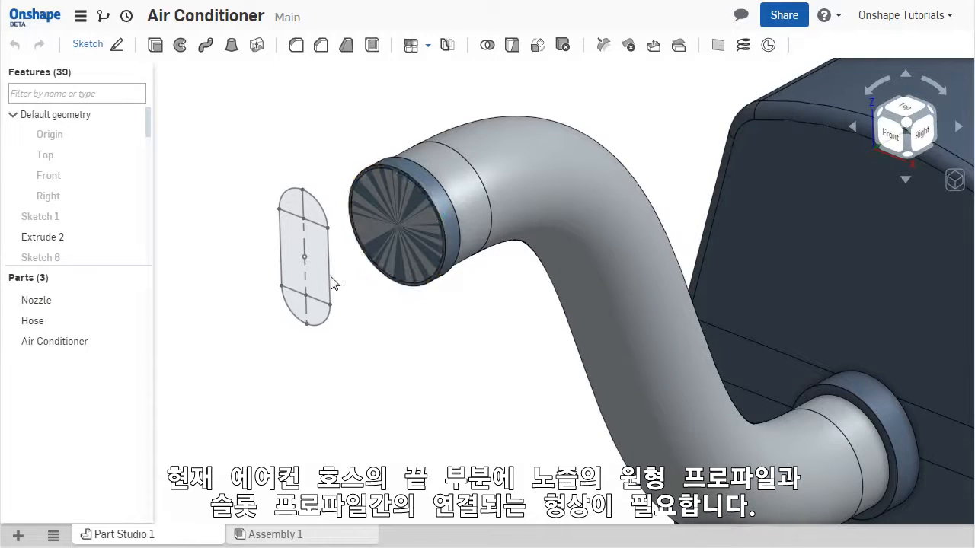
pyautogui.click(293, 312)
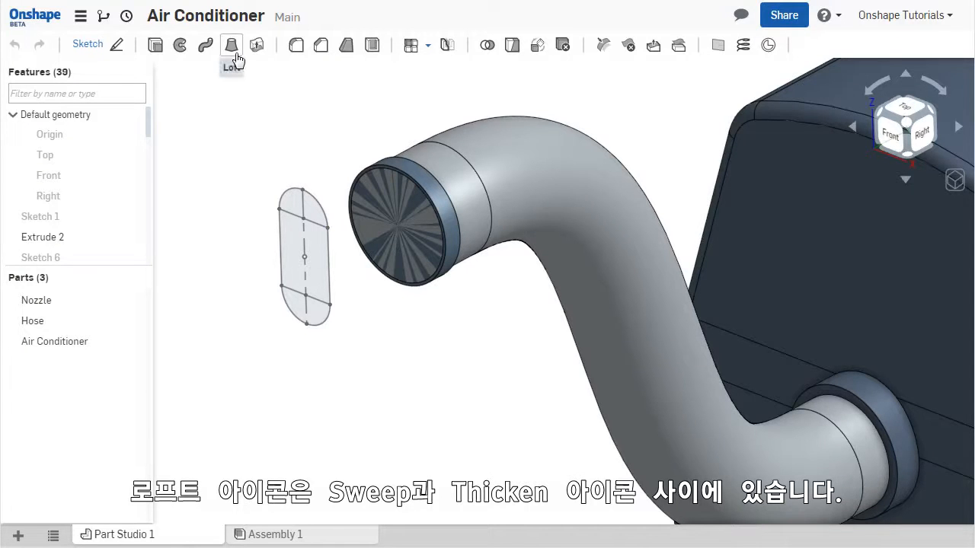
pyautogui.moveTo(231, 44)
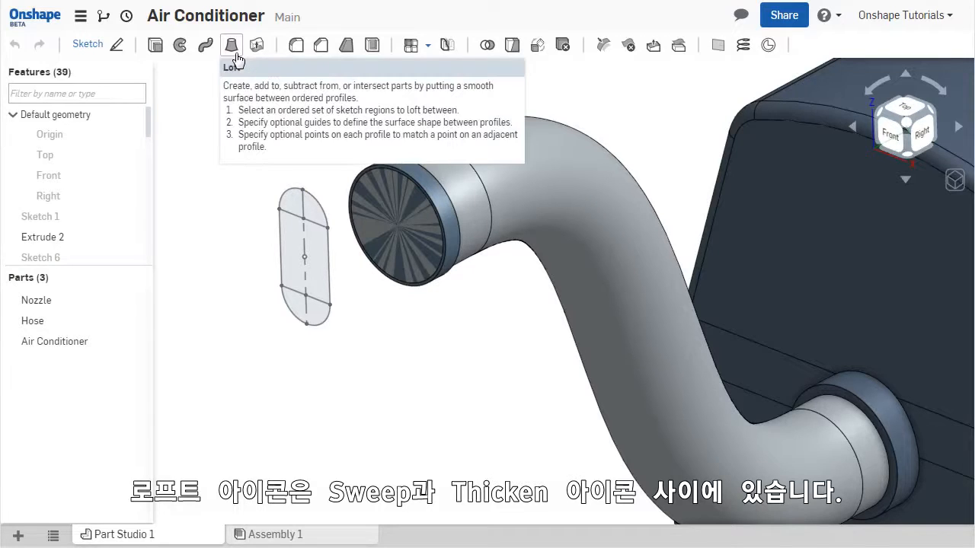
pyautogui.click(231, 44)
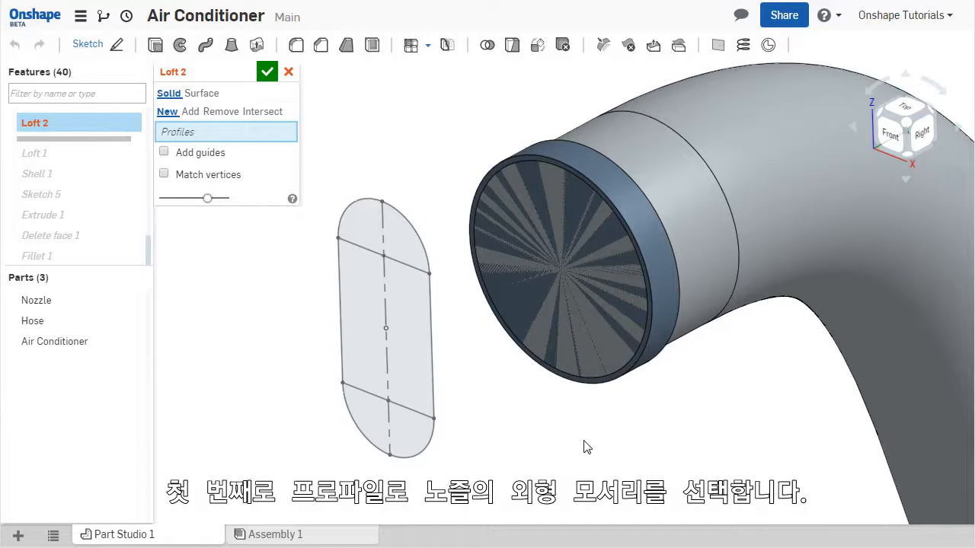
pyautogui.click(598, 391)
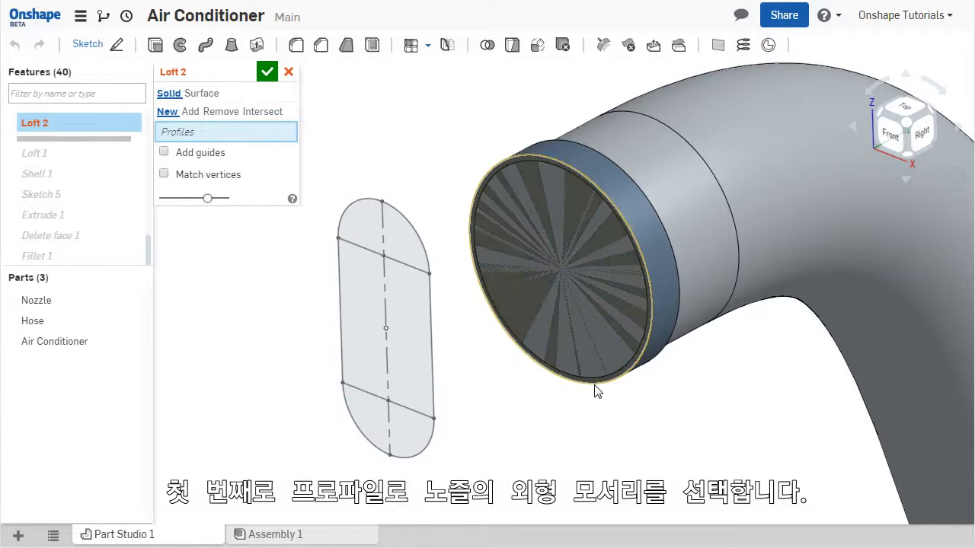
pyautogui.click(601, 392)
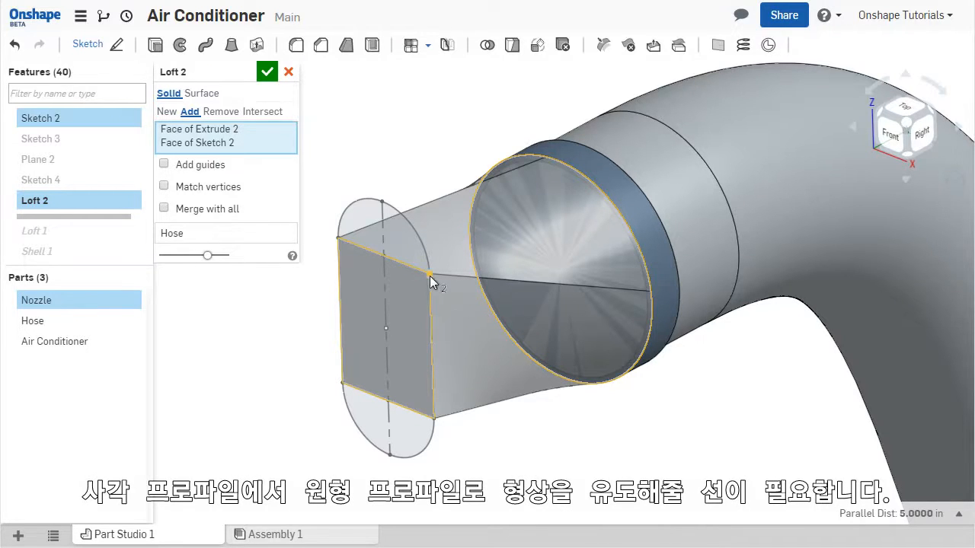
pyautogui.moveTo(512, 291)
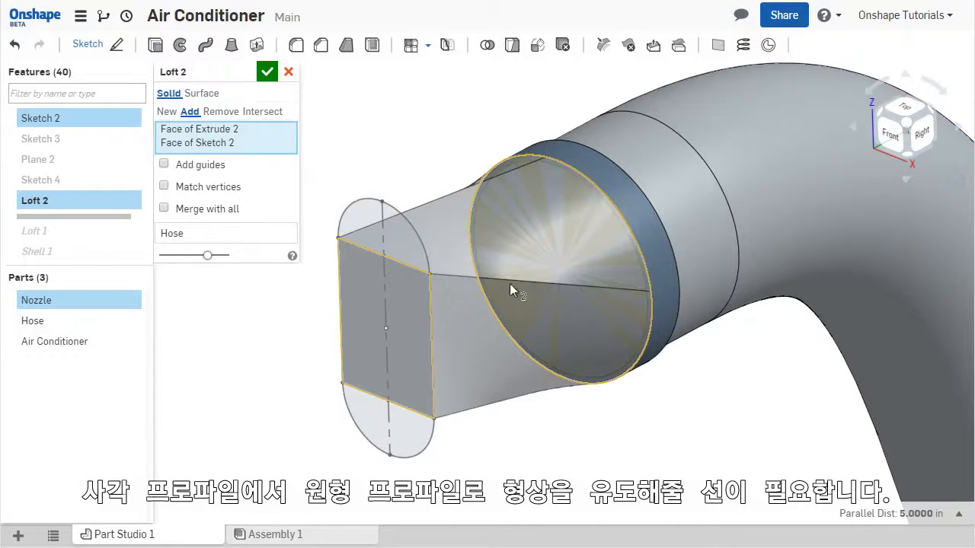
pyautogui.moveTo(654, 297)
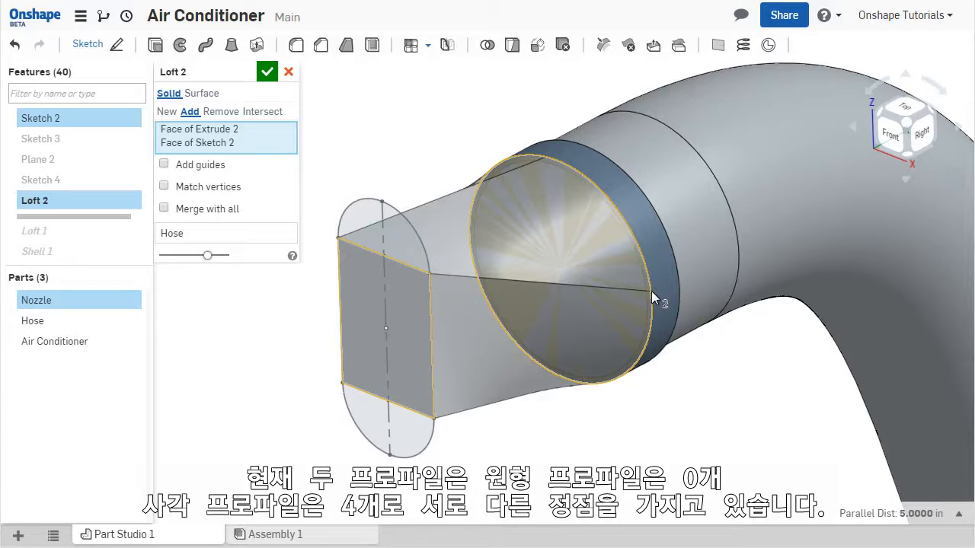
pyautogui.moveTo(464, 206)
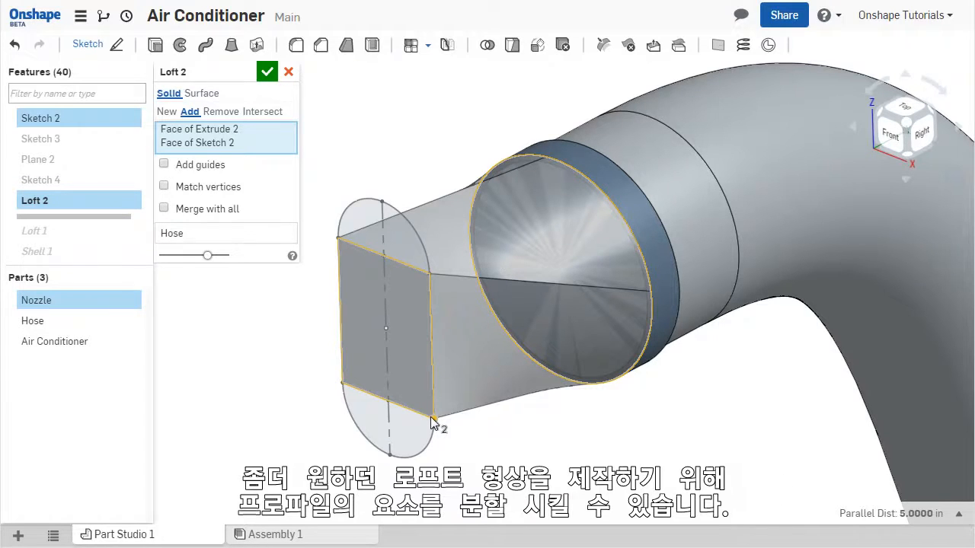
pyautogui.moveTo(508, 426)
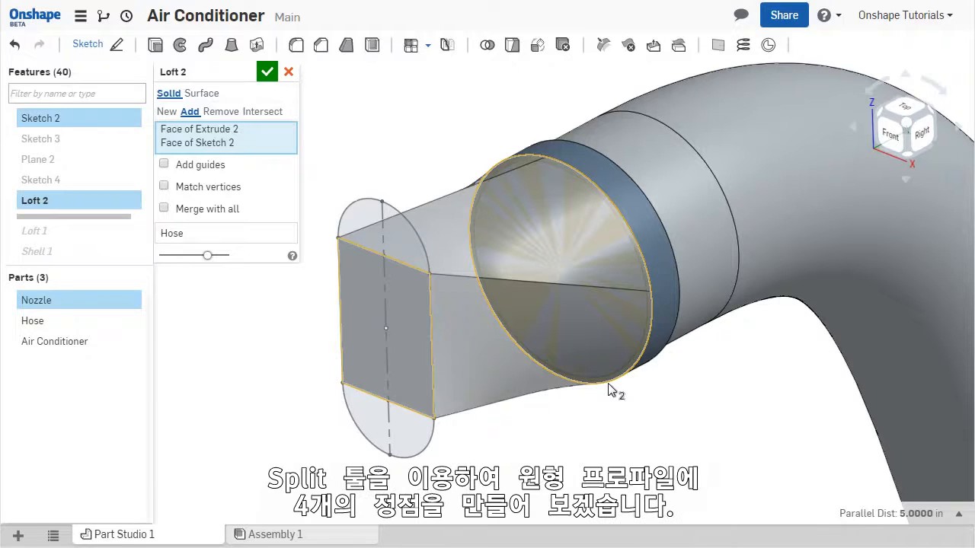
pyautogui.click(267, 71)
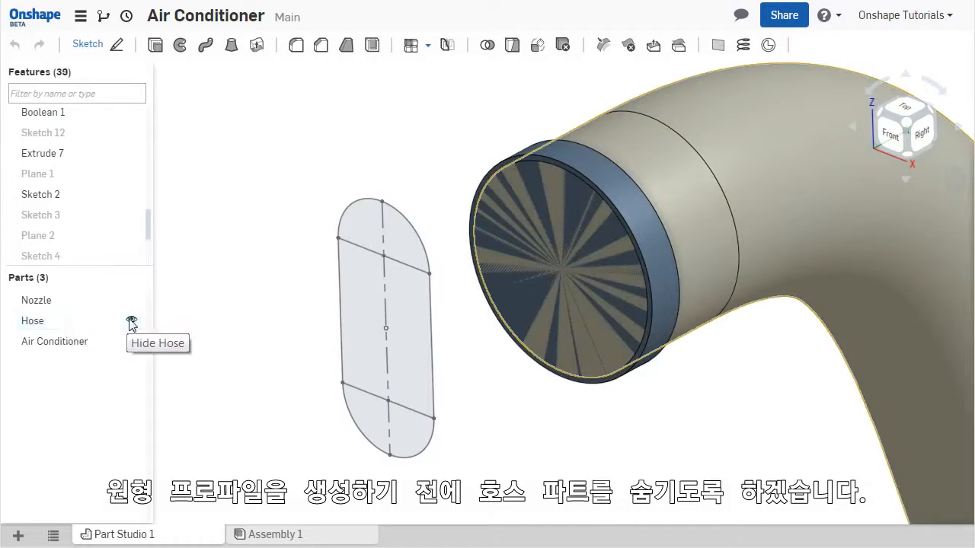
# Step: Hide the Hose and sketch on the nozzle front face, projecting its circular edge
pyautogui.click(131, 320)
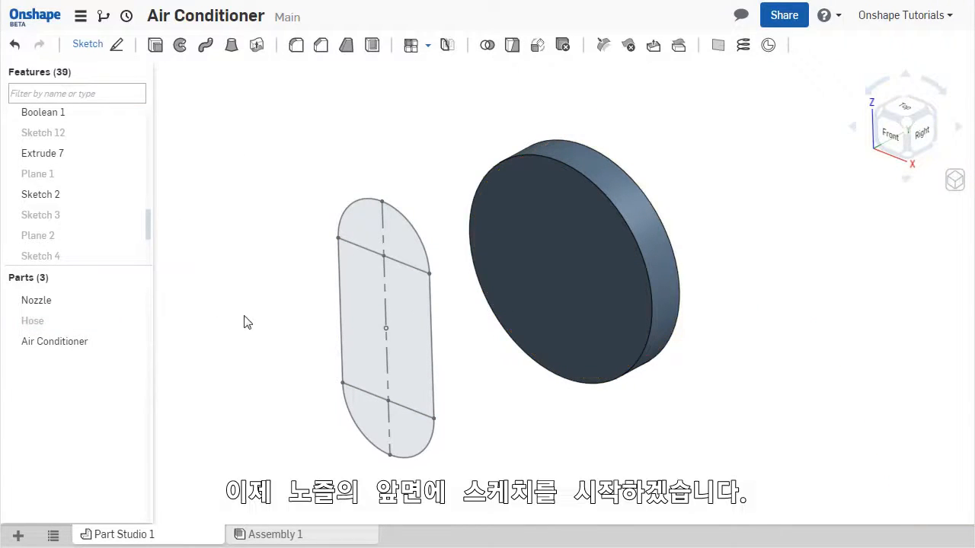
pyautogui.click(575, 263)
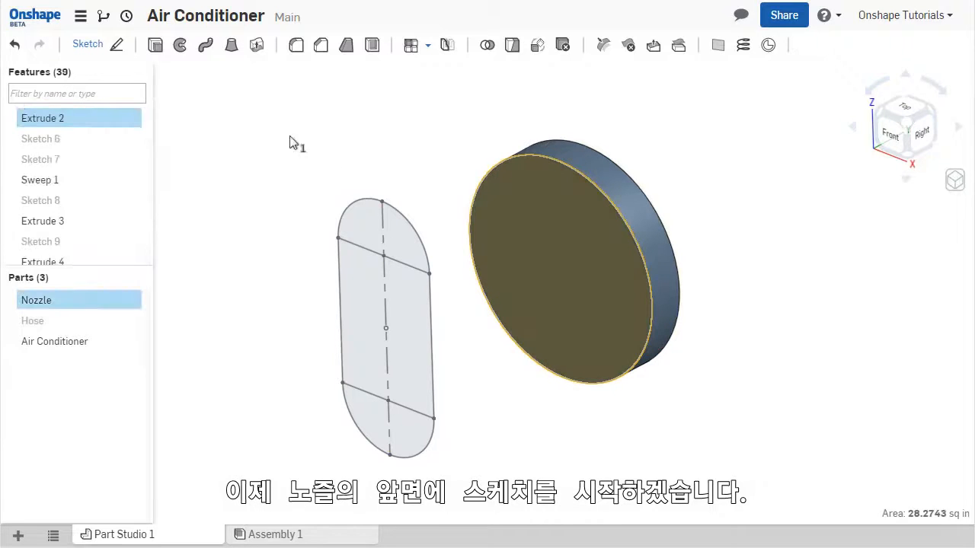
pyautogui.click(88, 43)
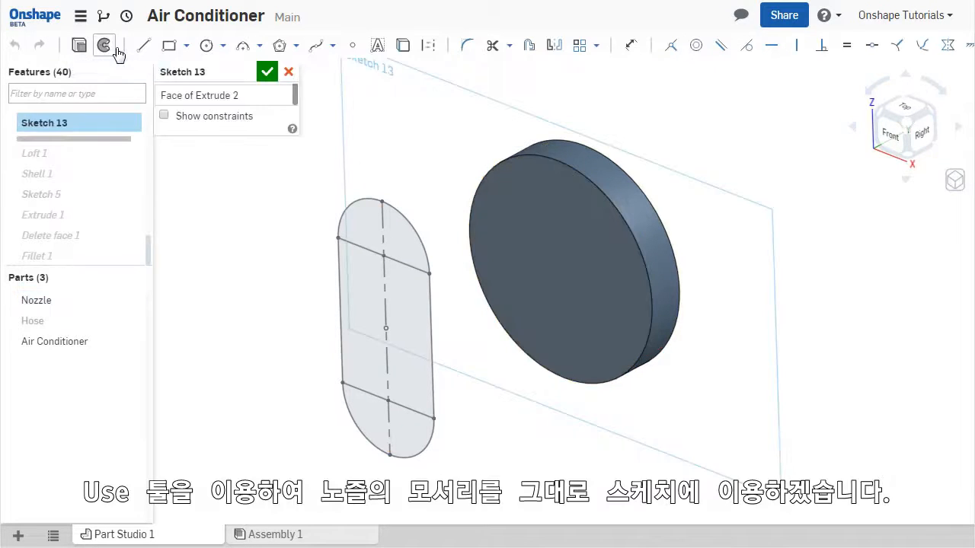
pyautogui.click(537, 160)
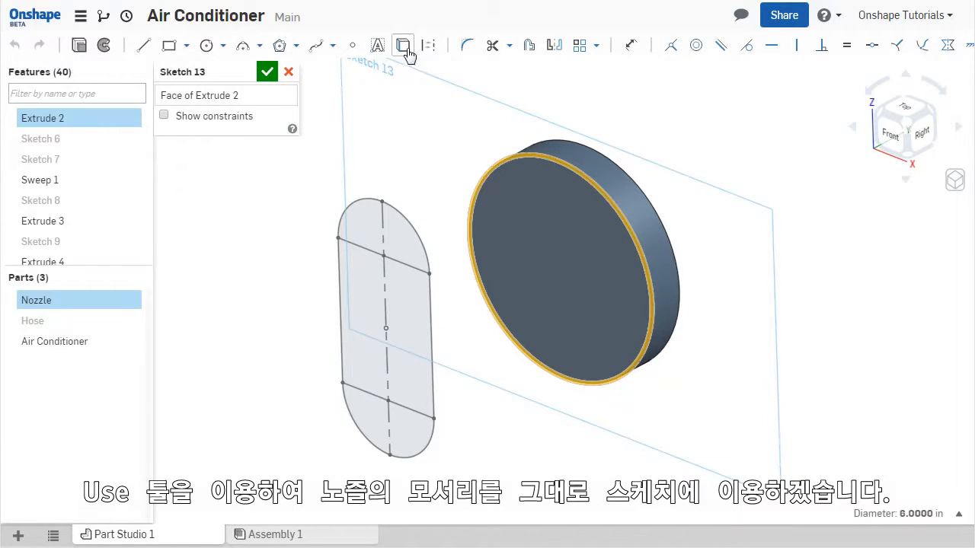
pyautogui.moveTo(403, 45)
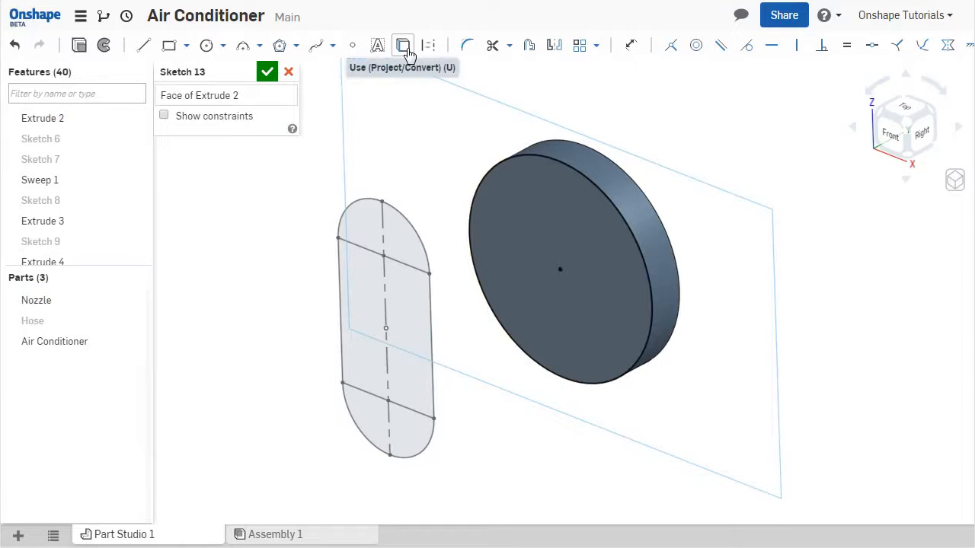
pyautogui.click(510, 45)
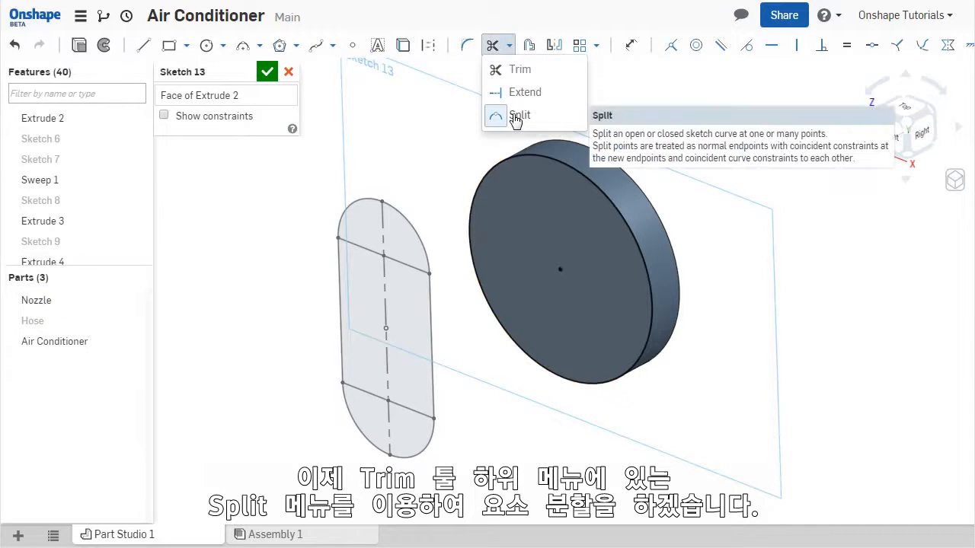
# Step: Split the projected circle into four arcs at added split points
pyautogui.click(519, 115)
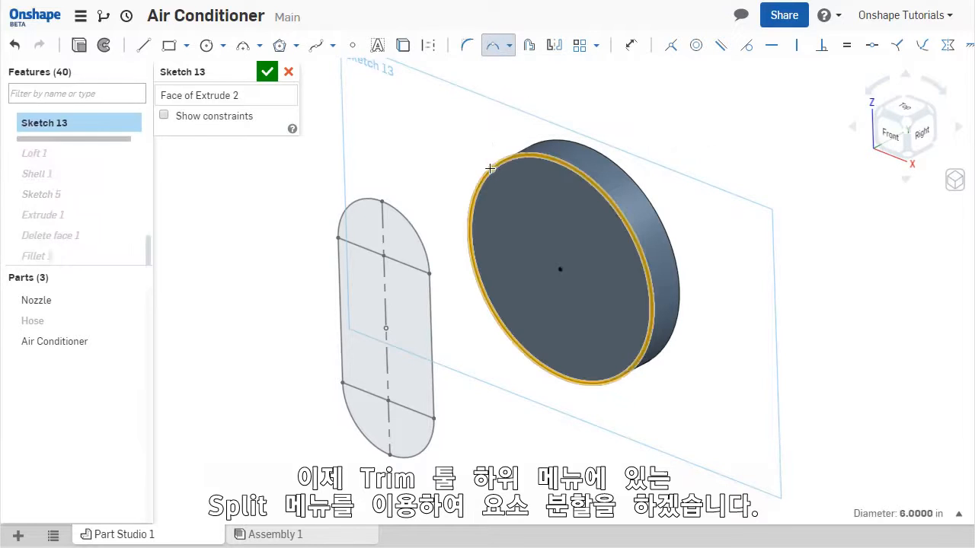
pyautogui.click(490, 170)
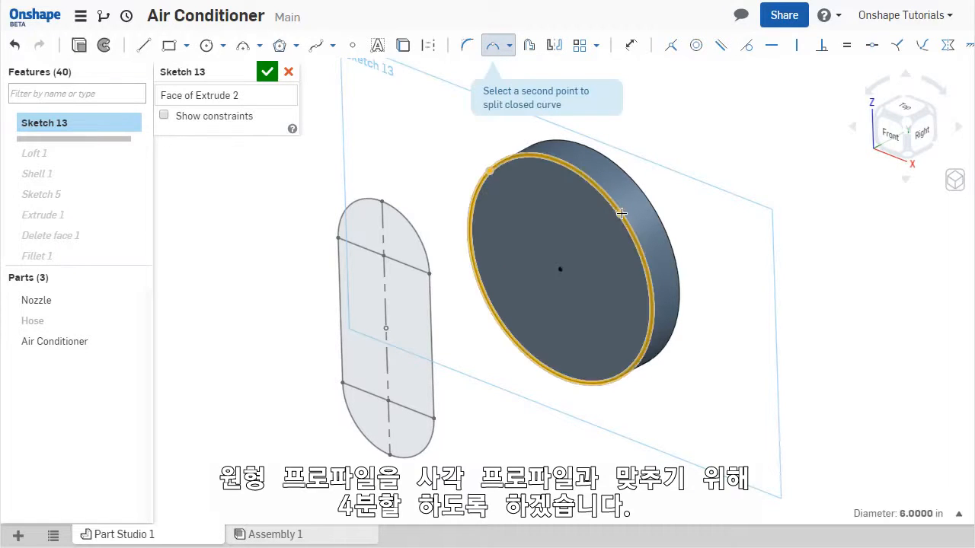
pyautogui.click(620, 381)
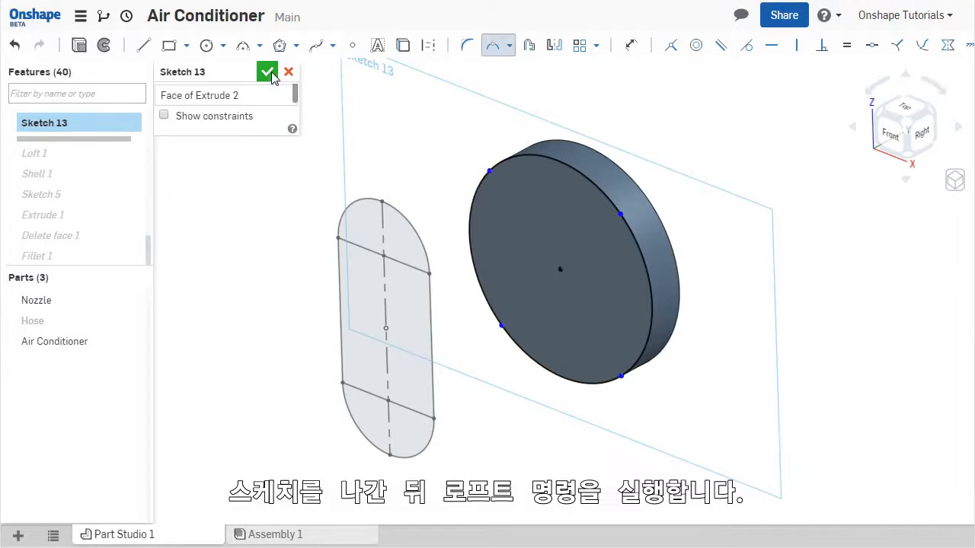
# Step: Finish Sketch 13 and start a loft using the whole Sketch 2 instead of its face
pyautogui.click(266, 71)
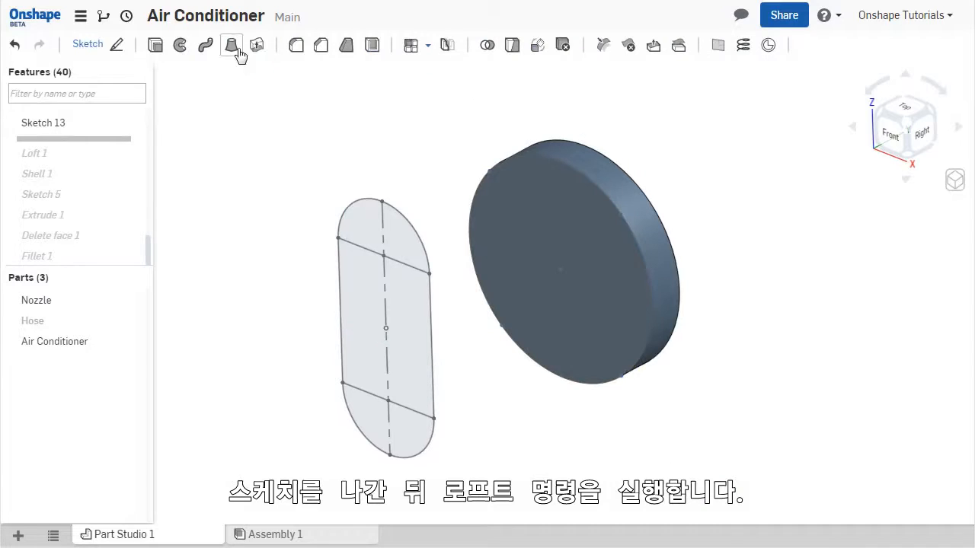
pyautogui.click(231, 45)
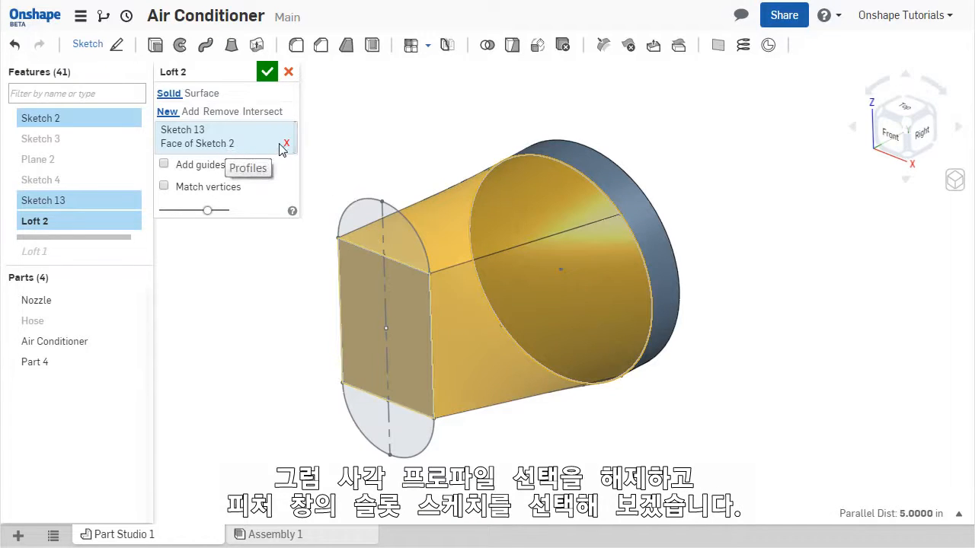
pyautogui.click(286, 143)
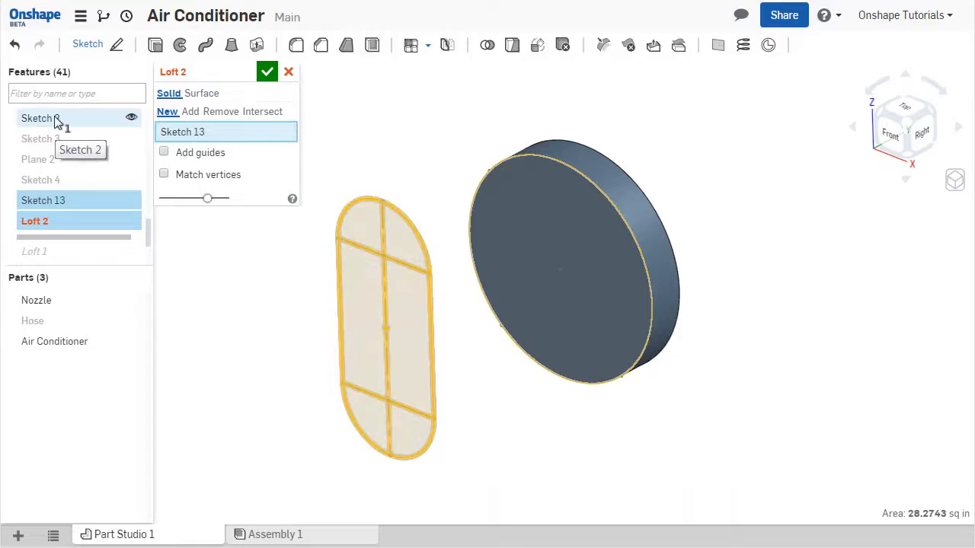
pyautogui.click(39, 118)
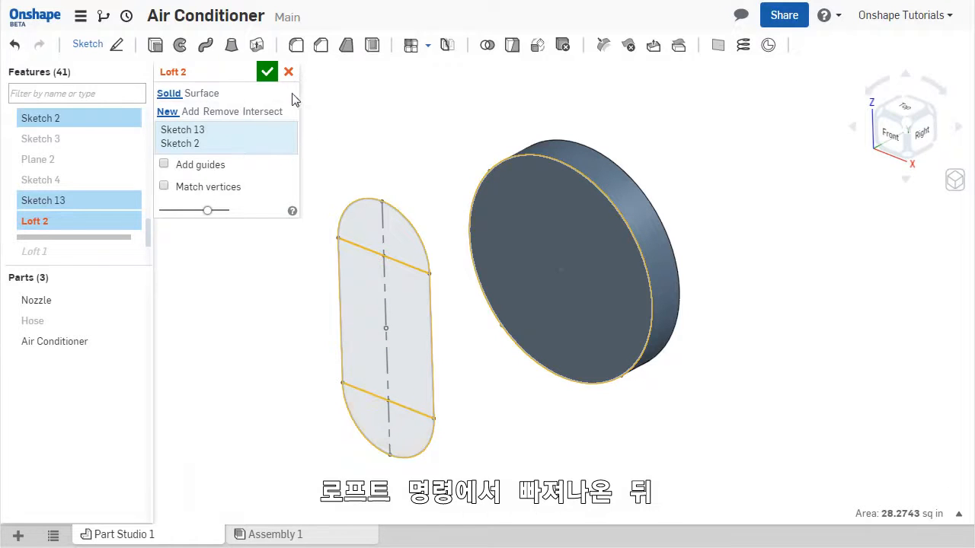
# Step: Cancel the loft and make Sketch 2's two crossing lines construction geometry
pyautogui.click(288, 71)
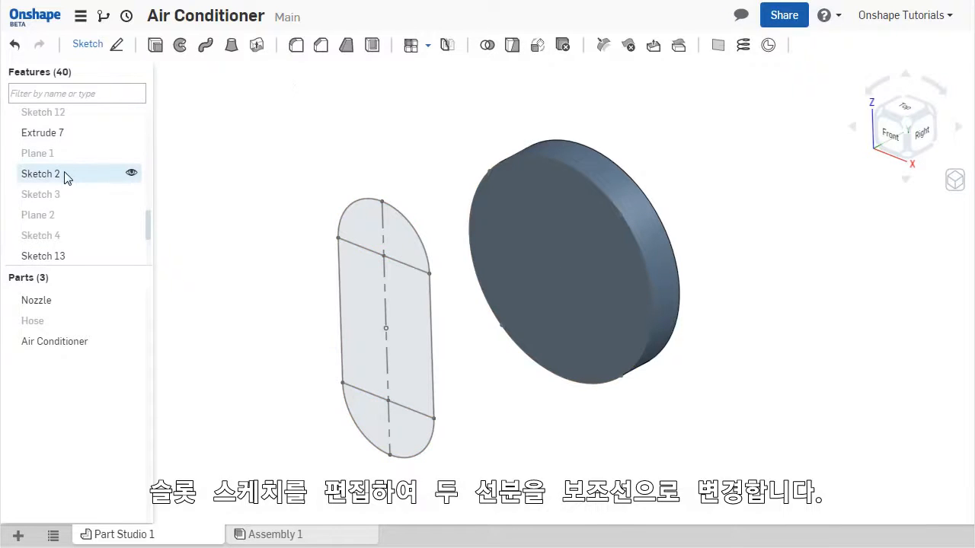
pyautogui.doubleClick(40, 174)
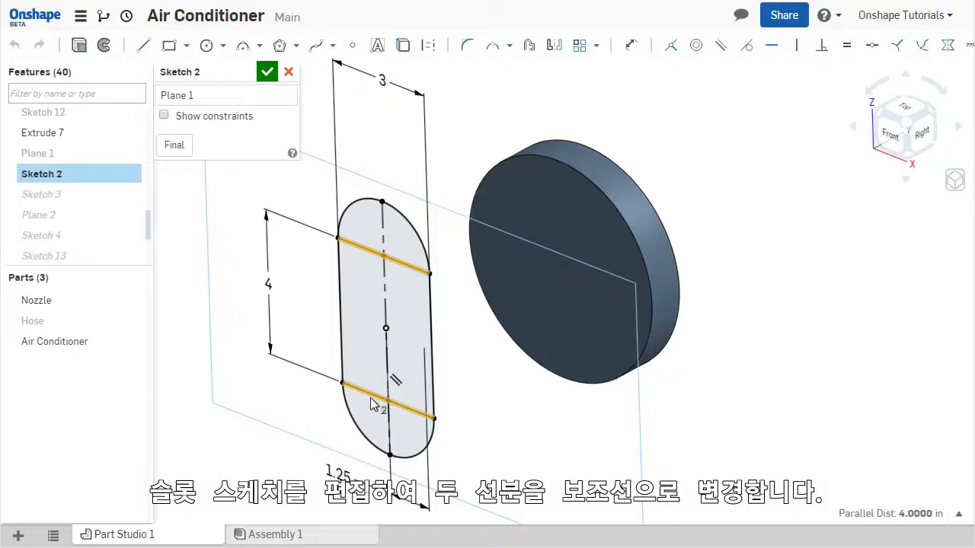
pyautogui.moveTo(428, 46)
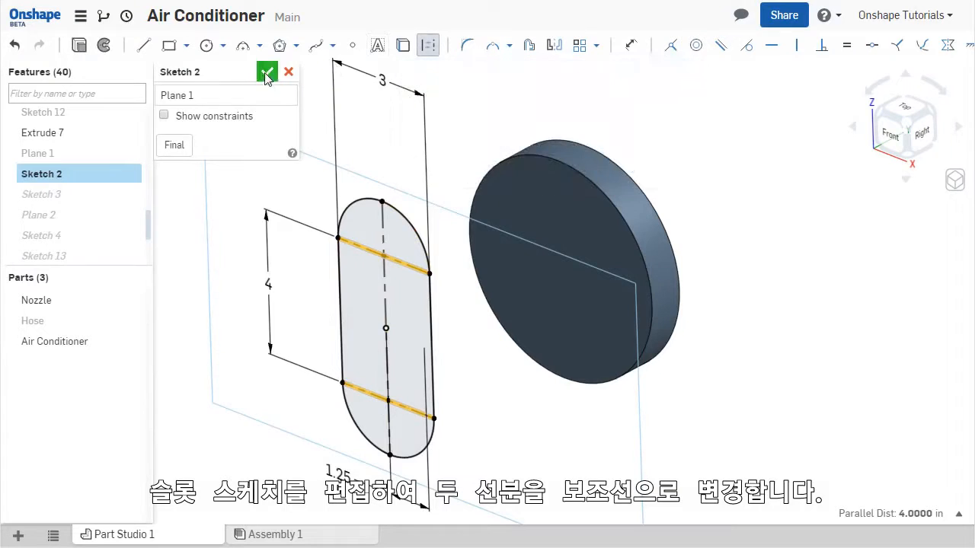
pyautogui.click(267, 72)
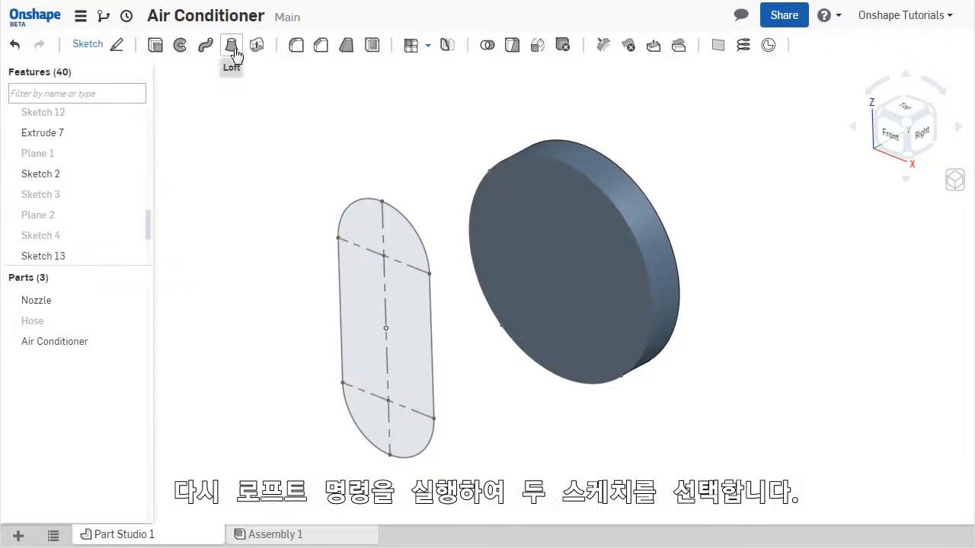
# Step: Start a new loft from Sketch 13 with Sketch 2 as the second profile
pyautogui.click(232, 45)
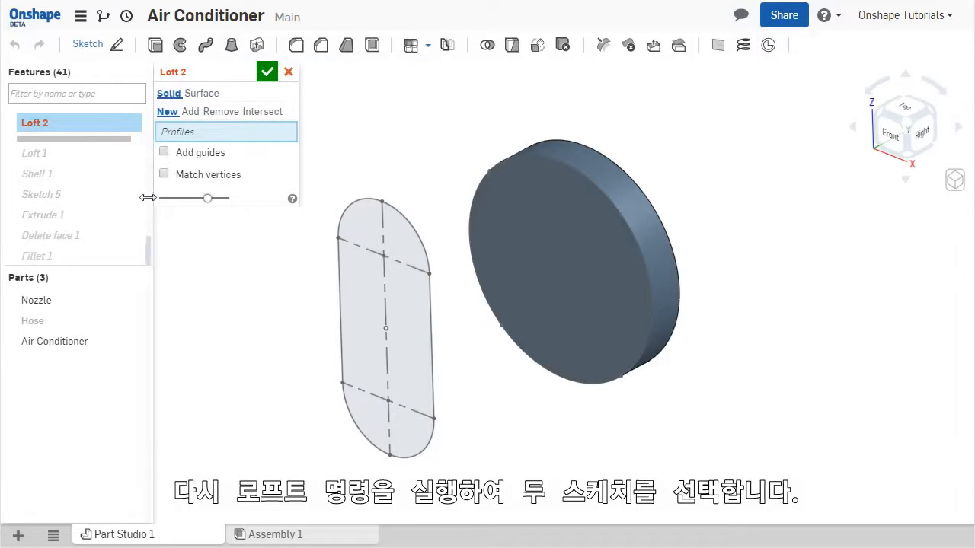
pyautogui.scroll(-3)
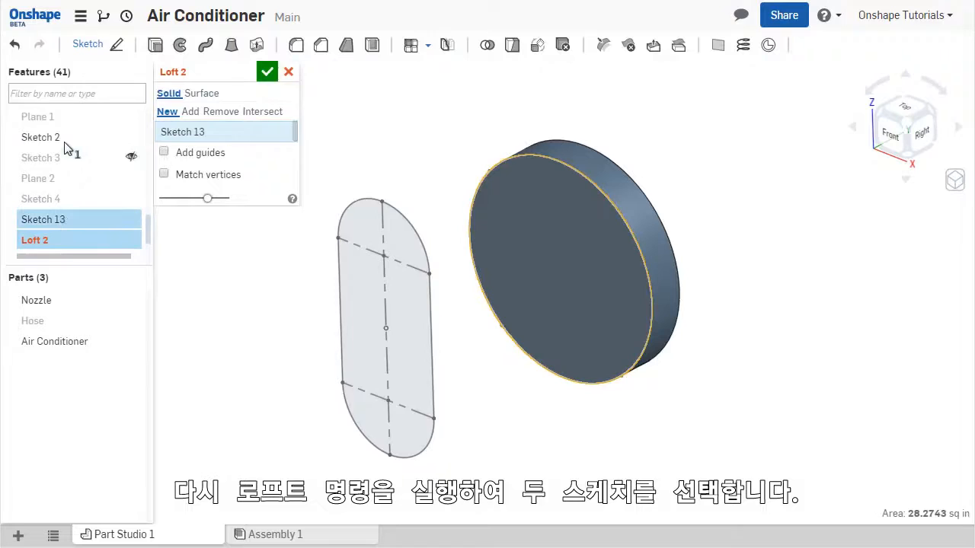
pyautogui.click(41, 137)
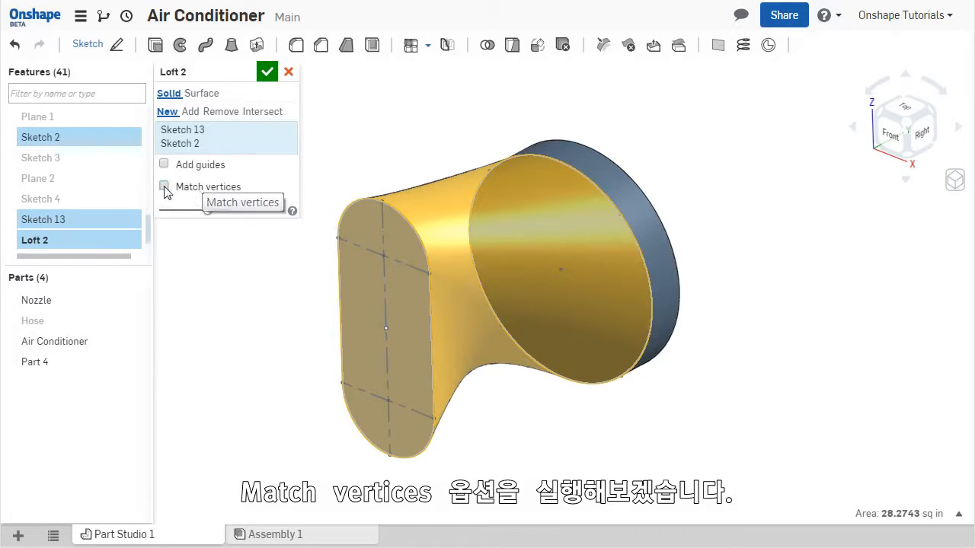
# Step: Try matching the bottom vertices of Sketch 2 and Sketch 13, then disable Match vertices
pyautogui.click(164, 187)
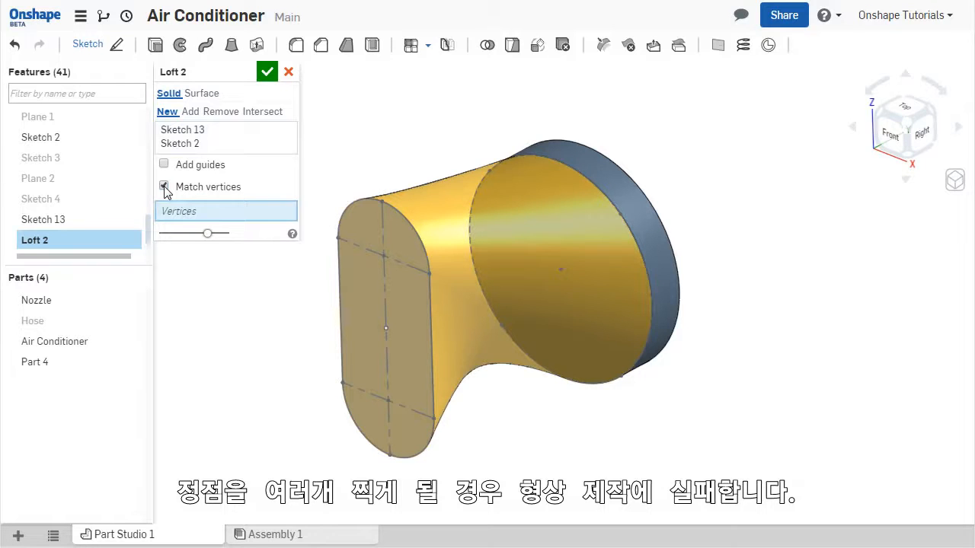
pyautogui.click(163, 187)
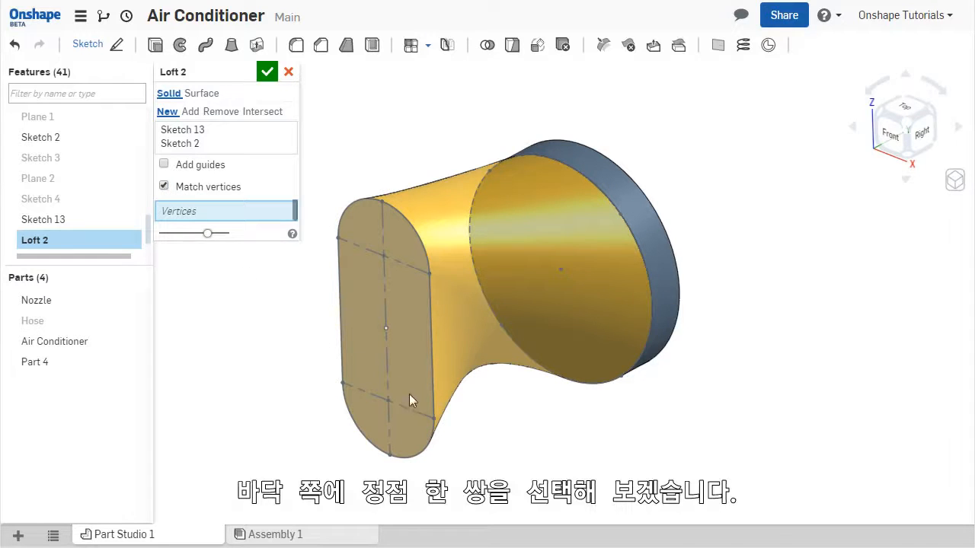
pyautogui.click(433, 421)
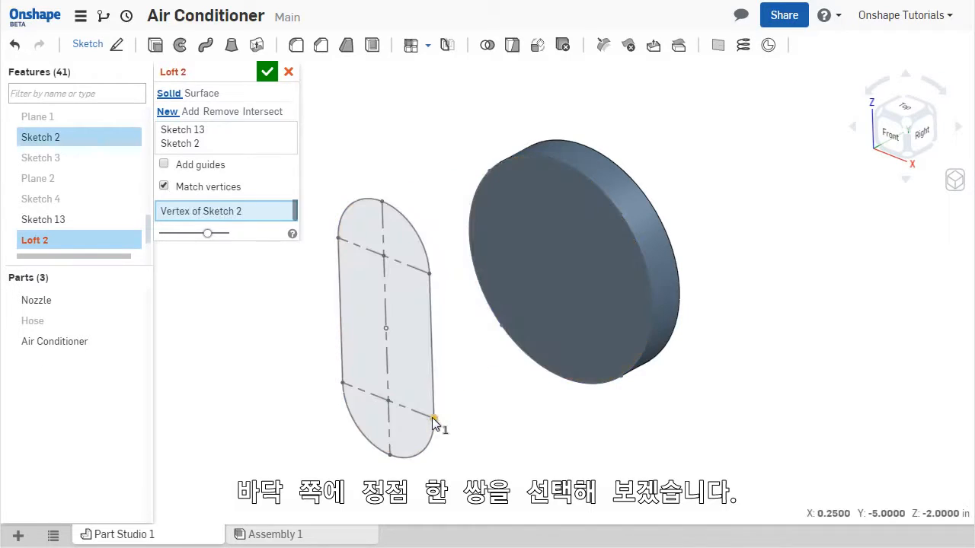
pyautogui.click(621, 377)
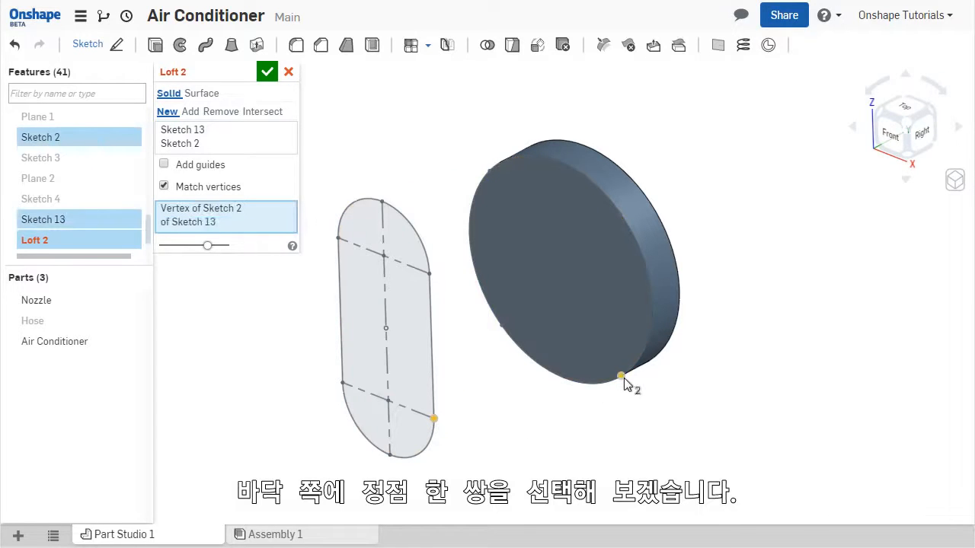
pyautogui.click(621, 377)
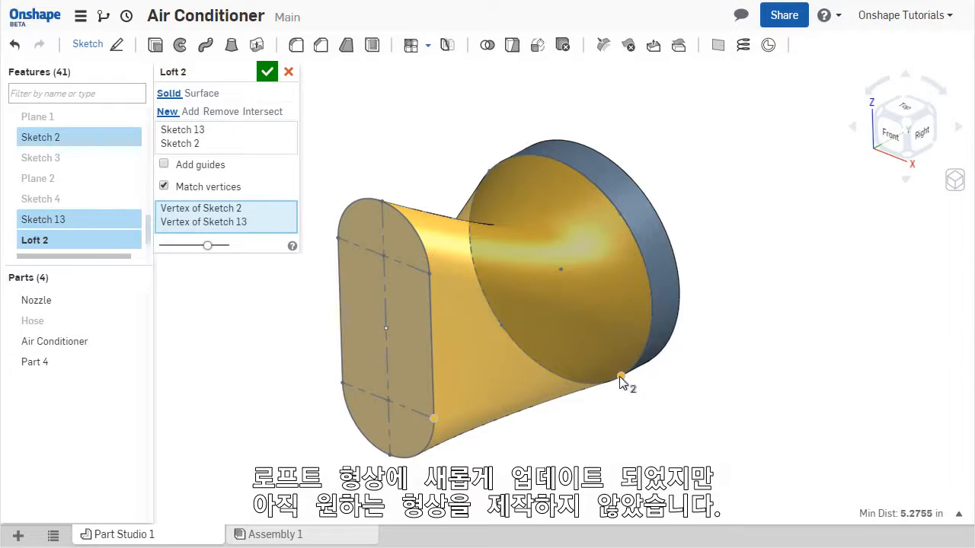
pyautogui.click(163, 187)
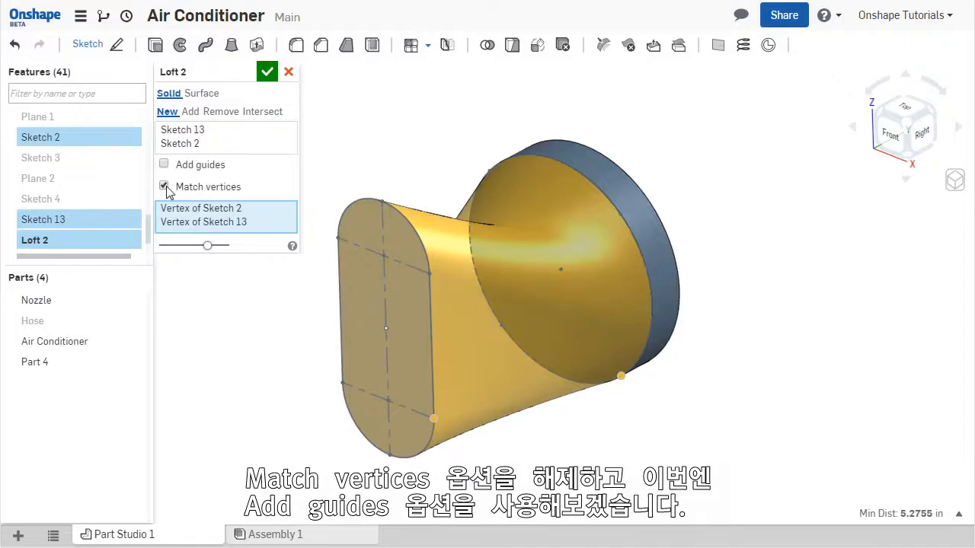
pyautogui.click(164, 186)
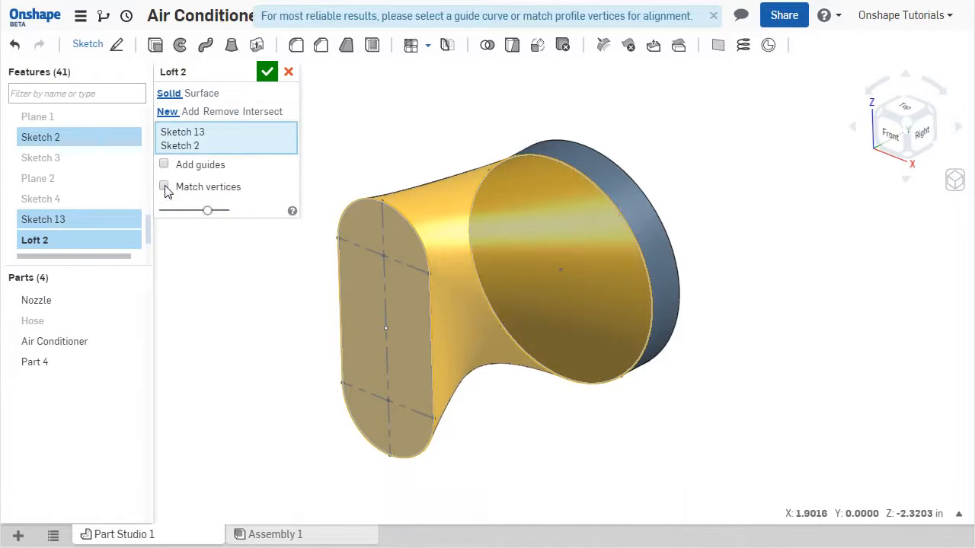
pyautogui.moveTo(200, 164)
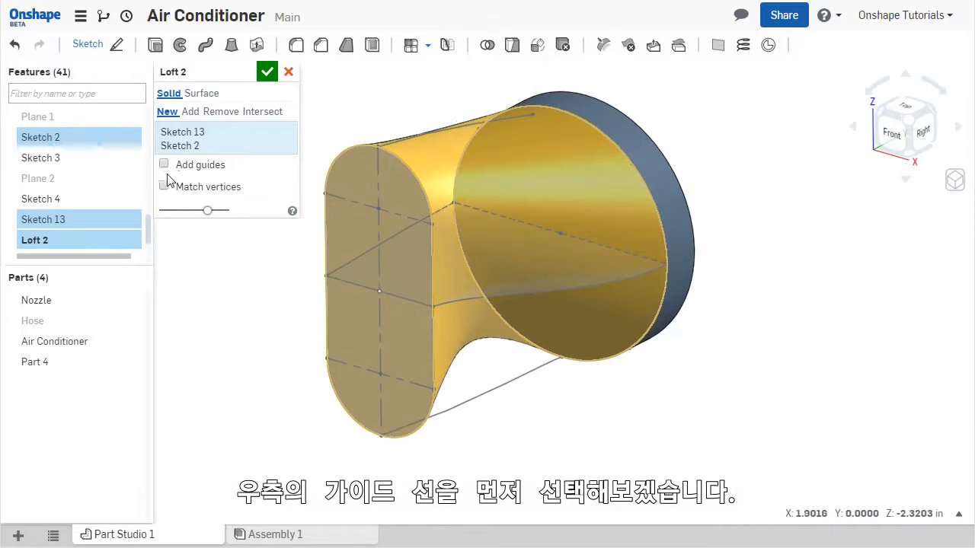
# Step: Enable loft guides and pick the Sketch 3 and Sketch 4 guide curves
pyautogui.click(164, 164)
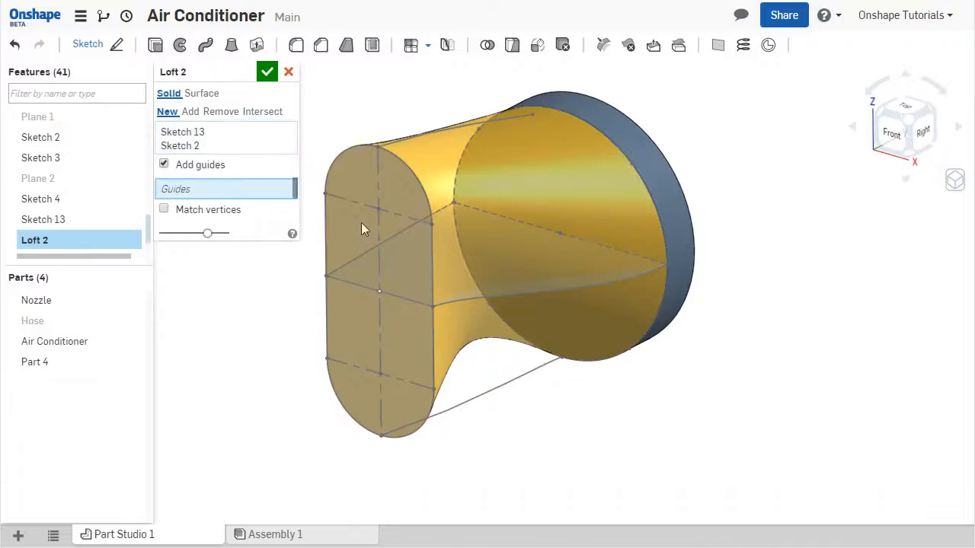
pyautogui.click(541, 296)
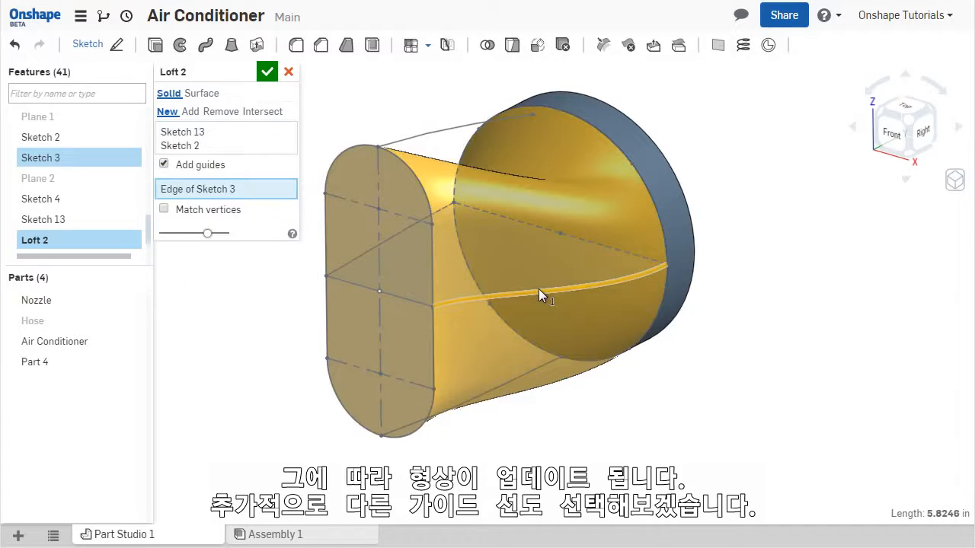
pyautogui.click(403, 236)
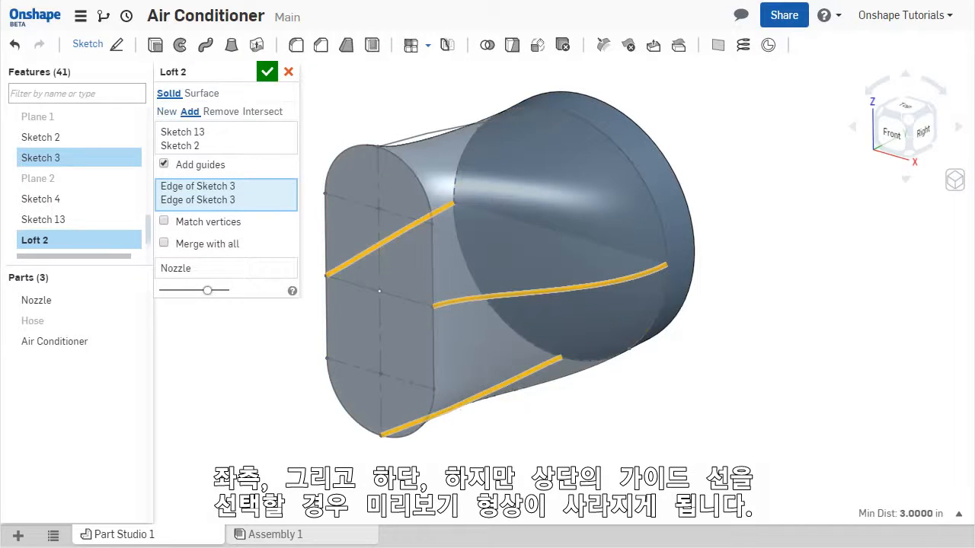
pyautogui.click(511, 373)
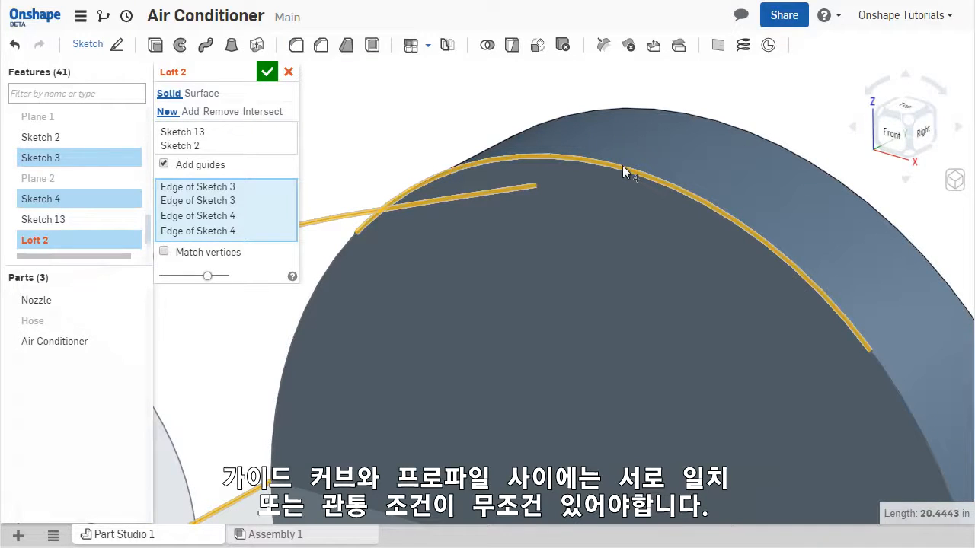
pyautogui.moveTo(619, 173)
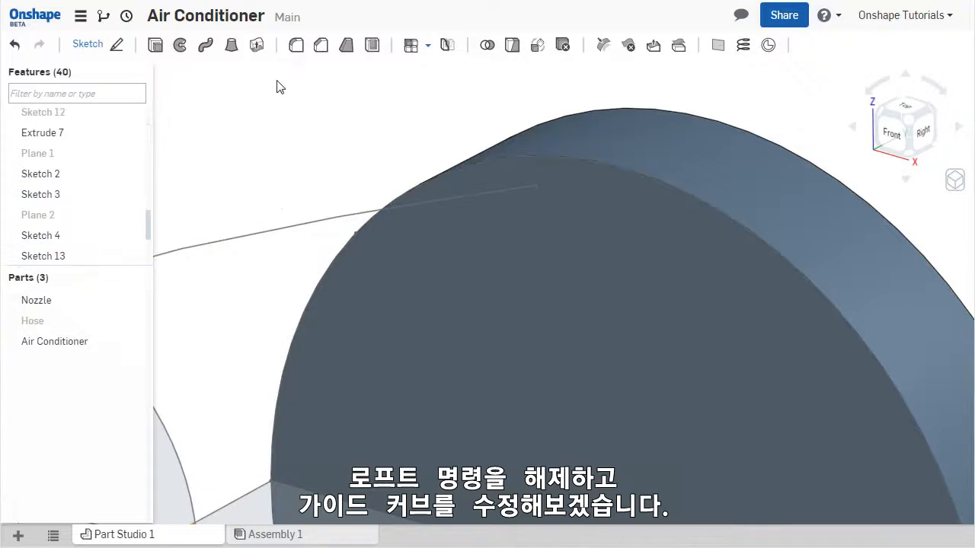
# Step: Edit Sketch 4 to make the top guide endpoint coincident with the circle vertex
pyautogui.rightClick(41, 236)
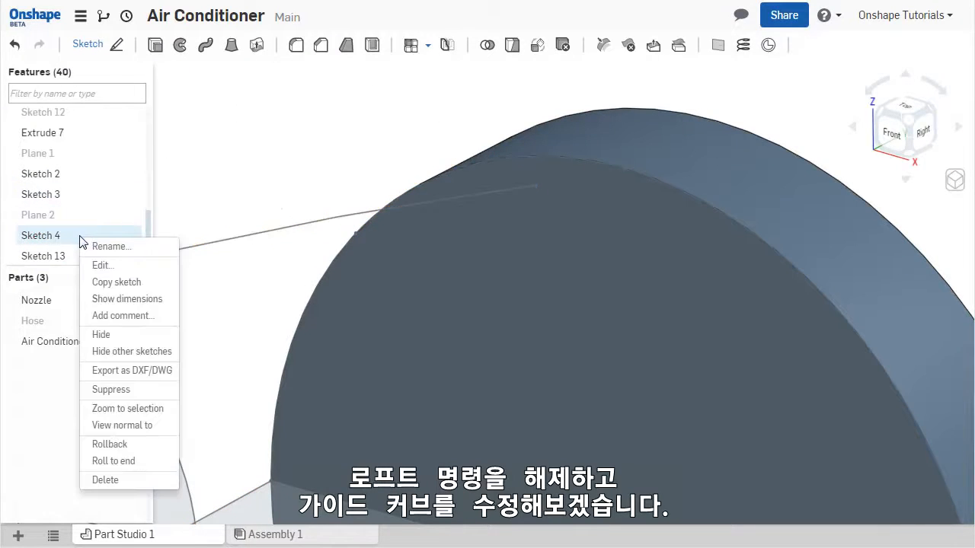
pyautogui.click(102, 265)
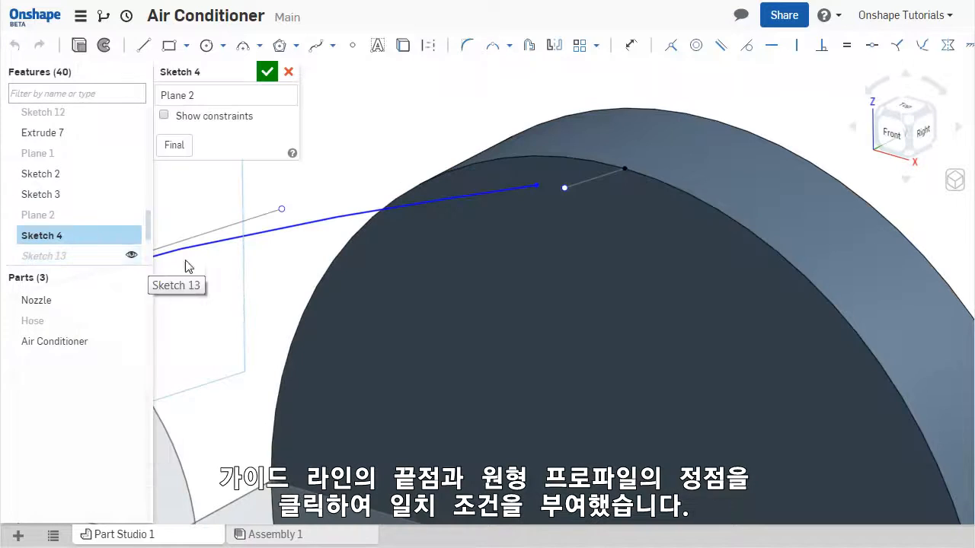
pyautogui.click(537, 187)
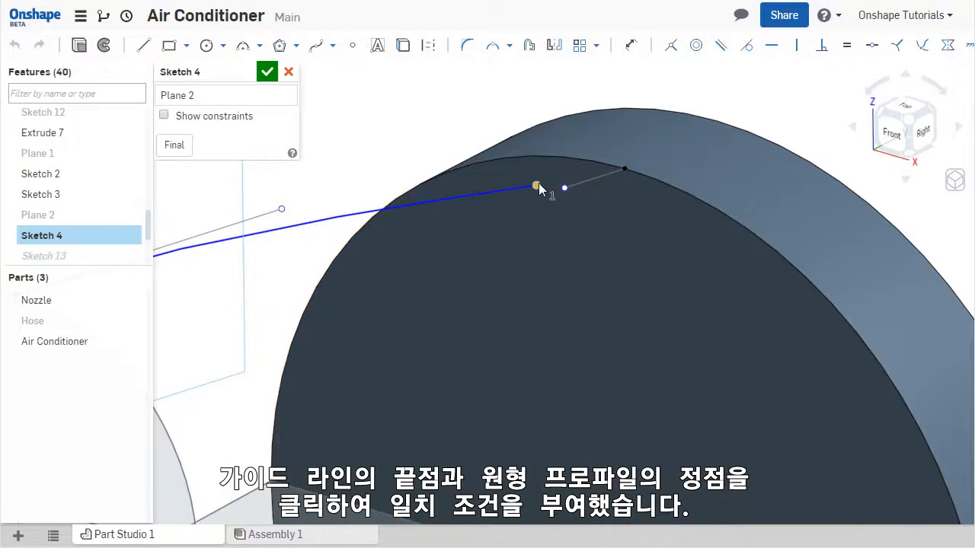
pyautogui.click(624, 169)
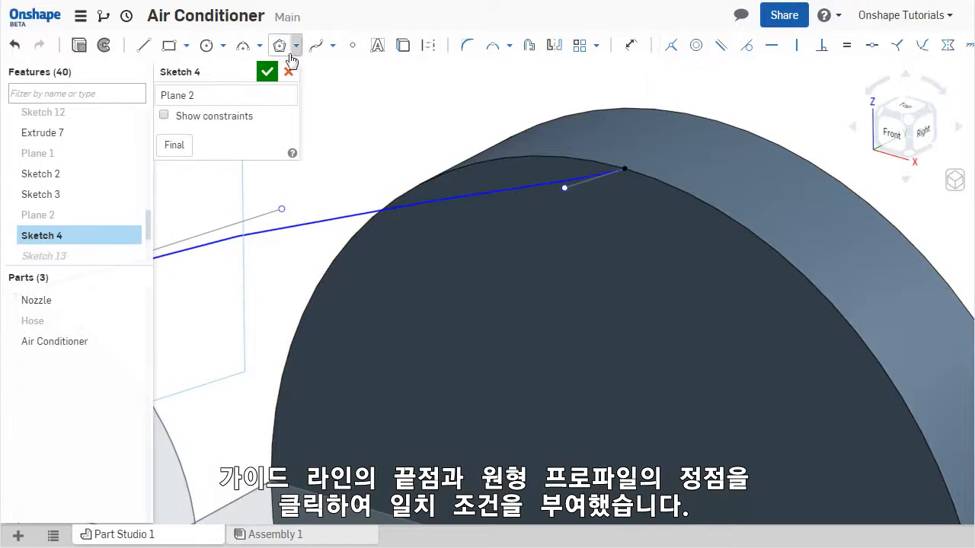
pyautogui.click(267, 71)
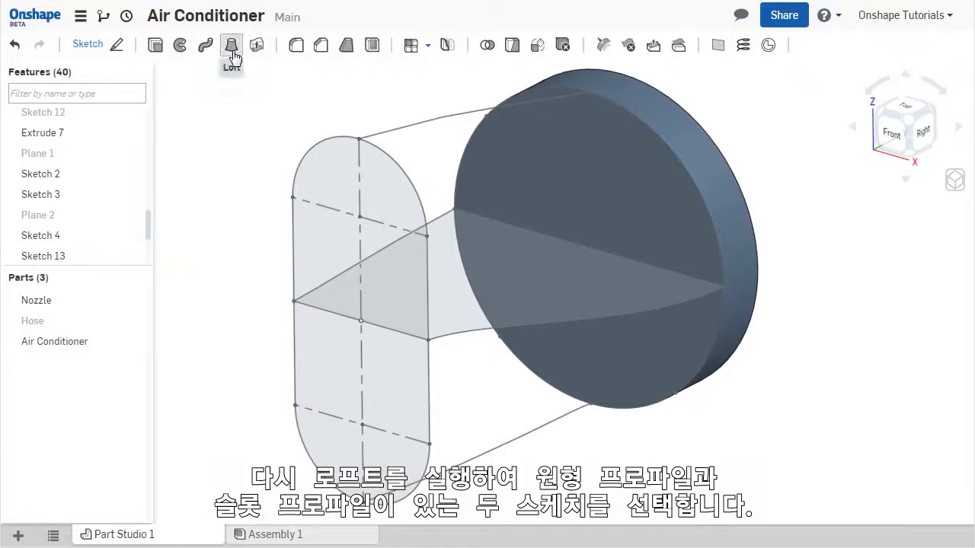
# Step: Create Loft 2 from Sketch 2 to Sketch 13 along four guides, added to Nozzle
pyautogui.click(231, 44)
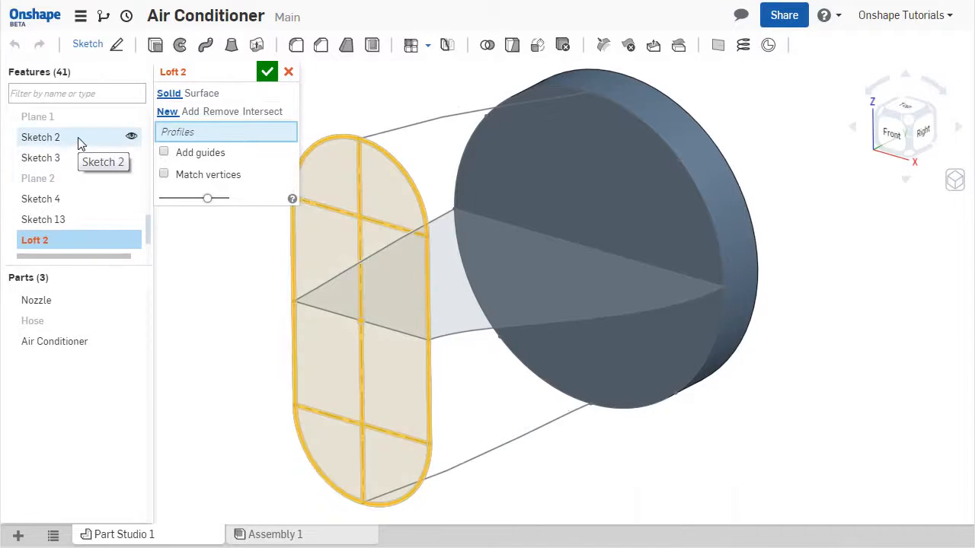
pyautogui.click(40, 138)
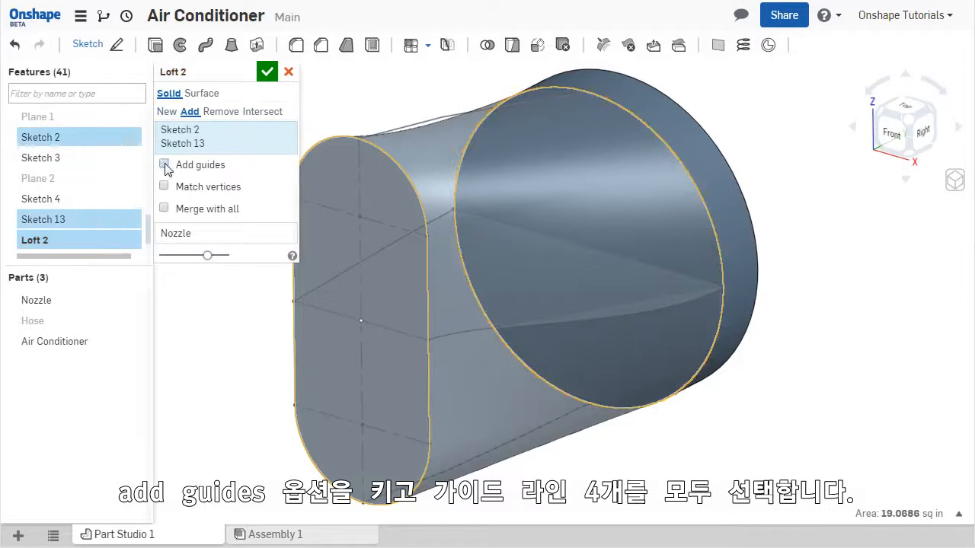
pyautogui.click(164, 164)
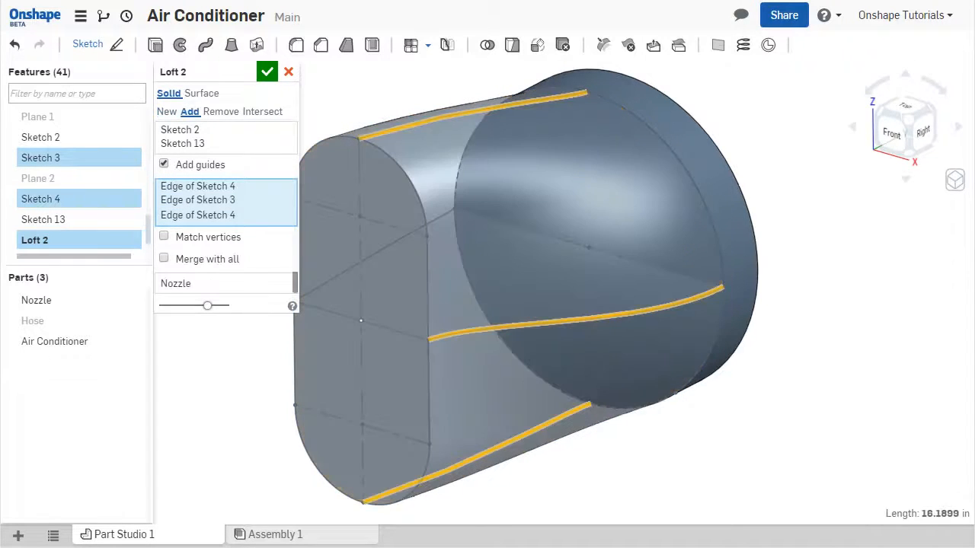
pyautogui.click(381, 252)
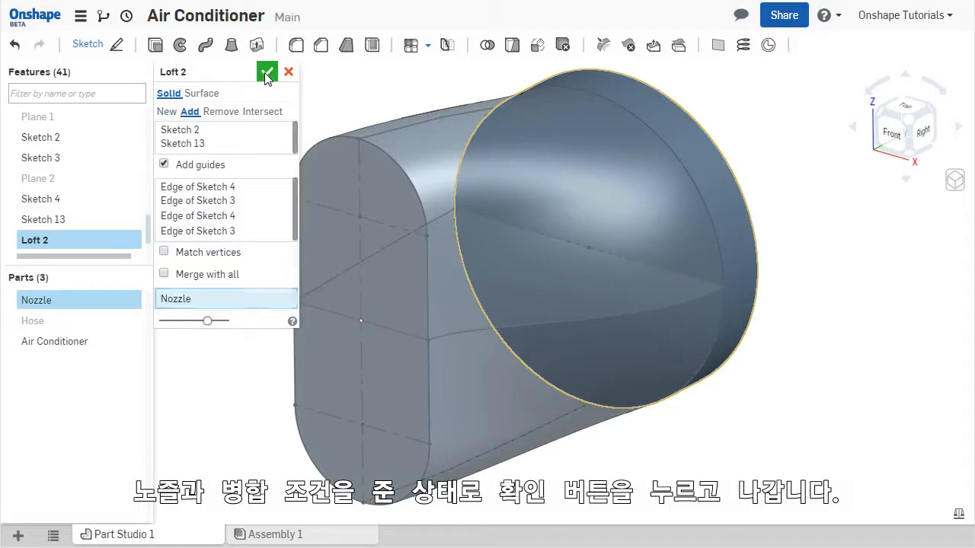
pyautogui.click(267, 72)
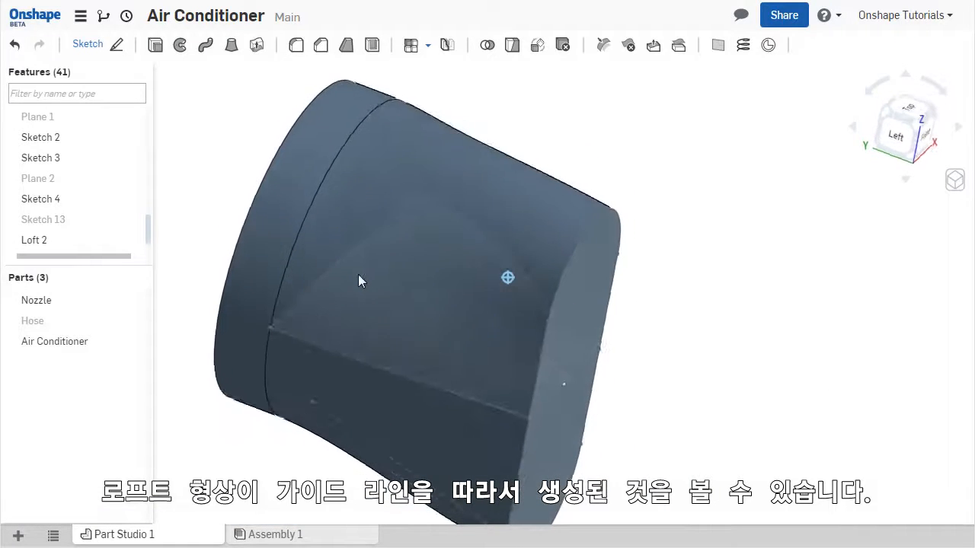
pyautogui.moveTo(362, 282); pyautogui.dragTo(351, 349)
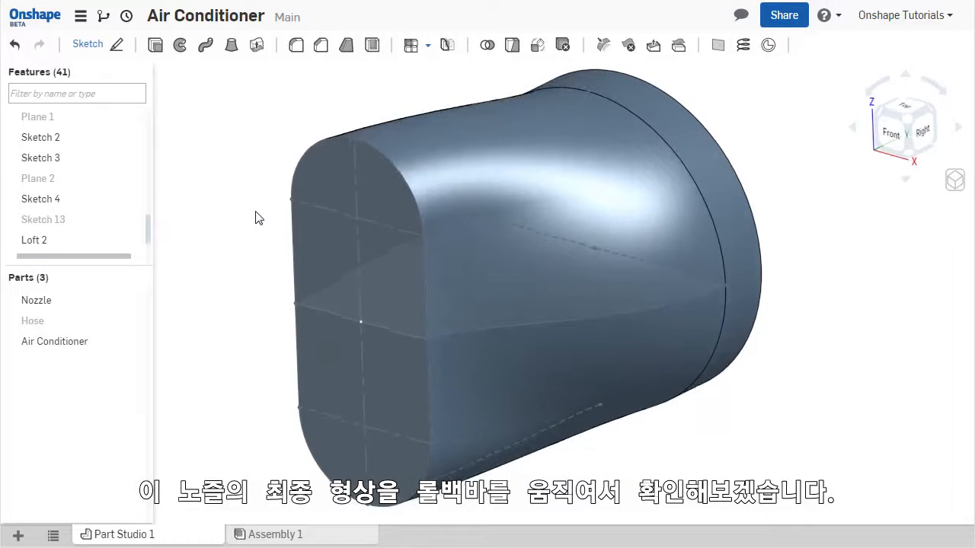
# Step: Roll the feature list to end from Loft 2 and show the Hose part
pyautogui.rightClick(33, 239)
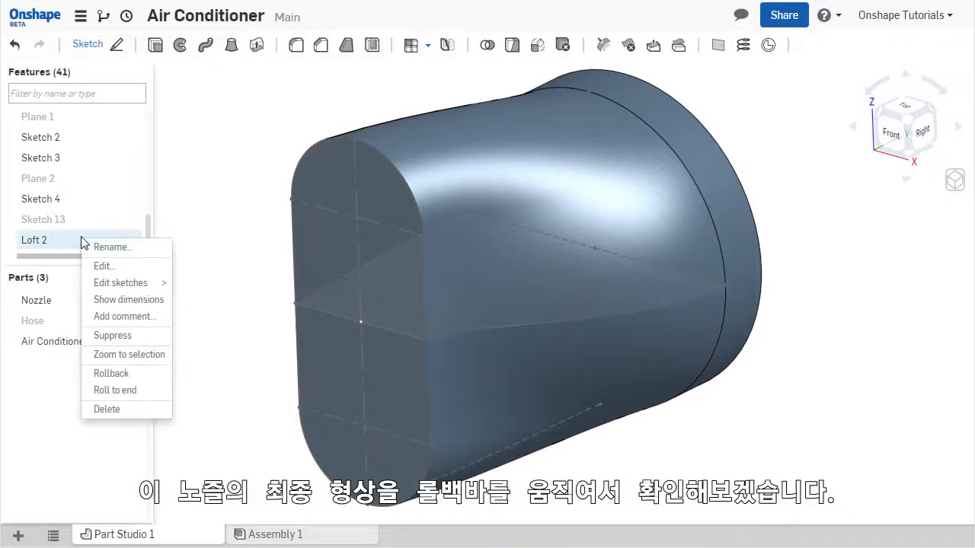
pyautogui.click(112, 335)
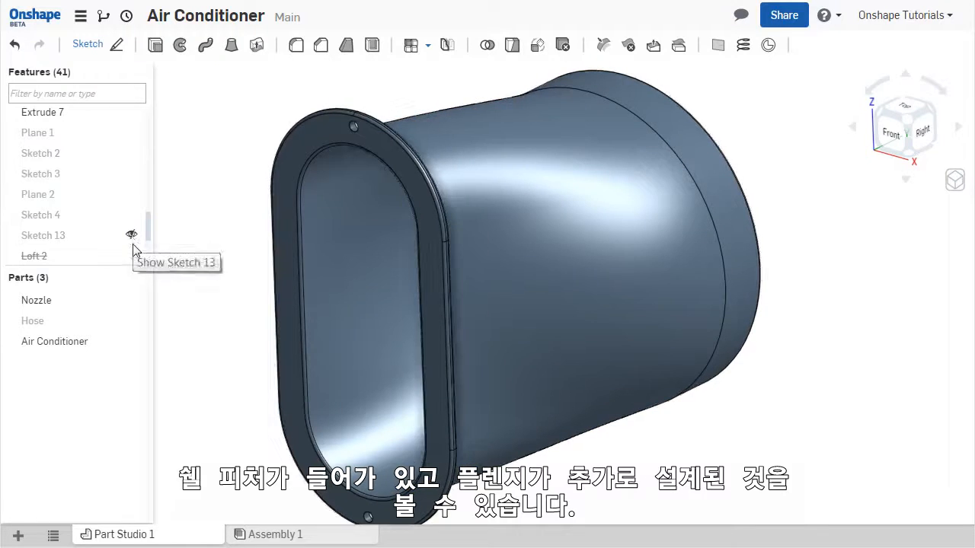
pyautogui.click(131, 320)
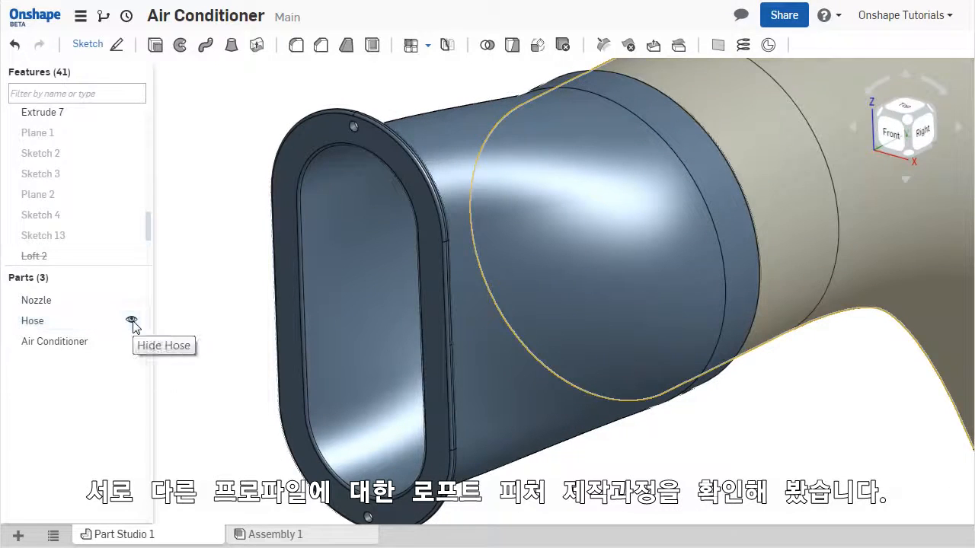
pyautogui.click(131, 320)
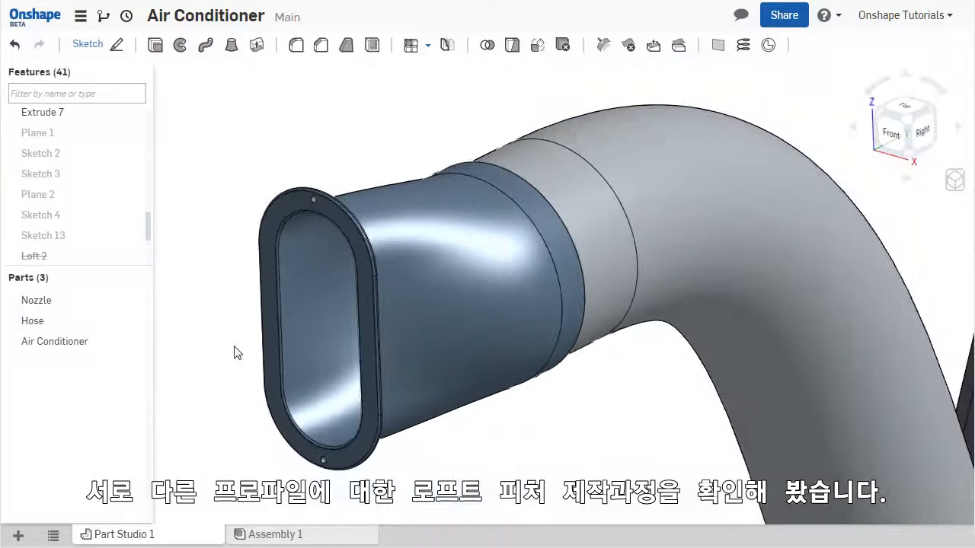